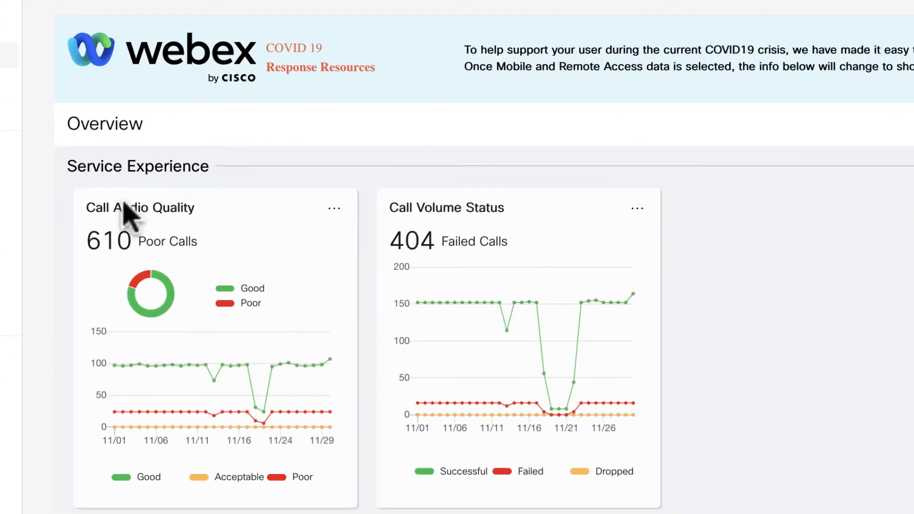
mouse_move(198, 283)
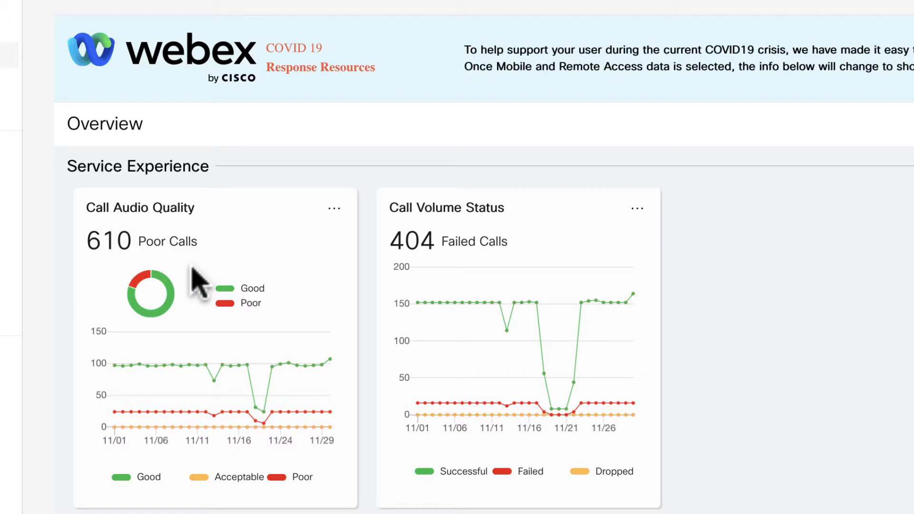
mouse_move(320, 389)
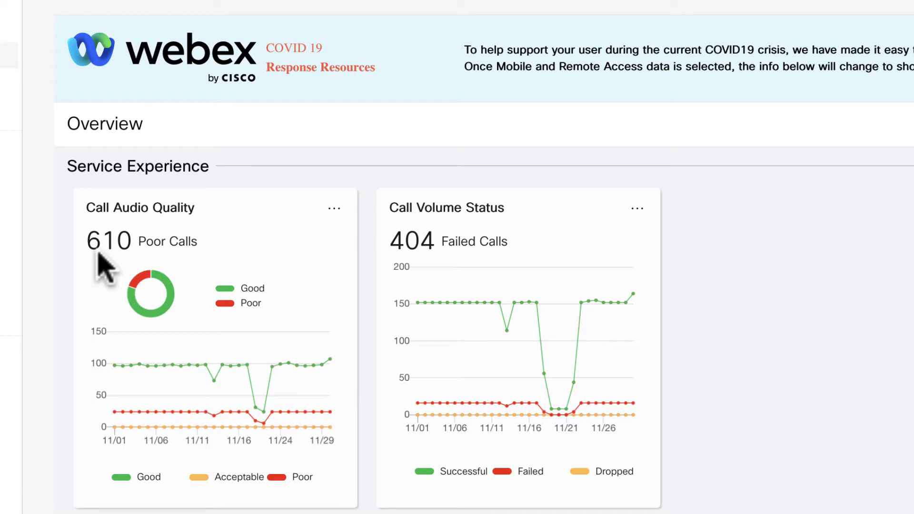
mouse_move(131, 486)
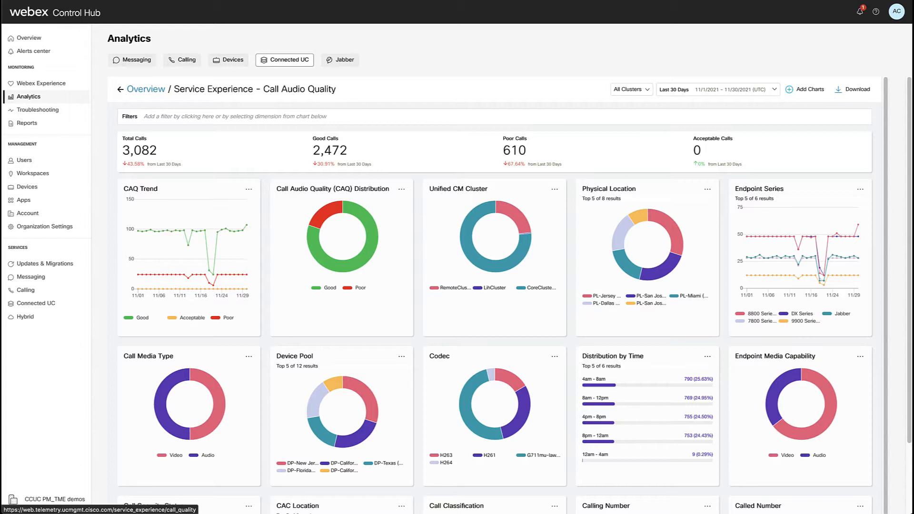
mouse_move(328, 225)
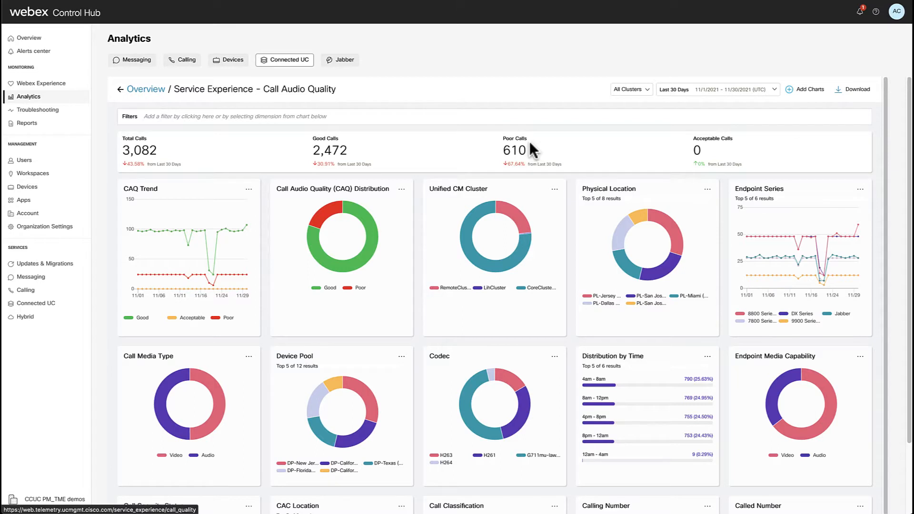
mouse_move(278, 228)
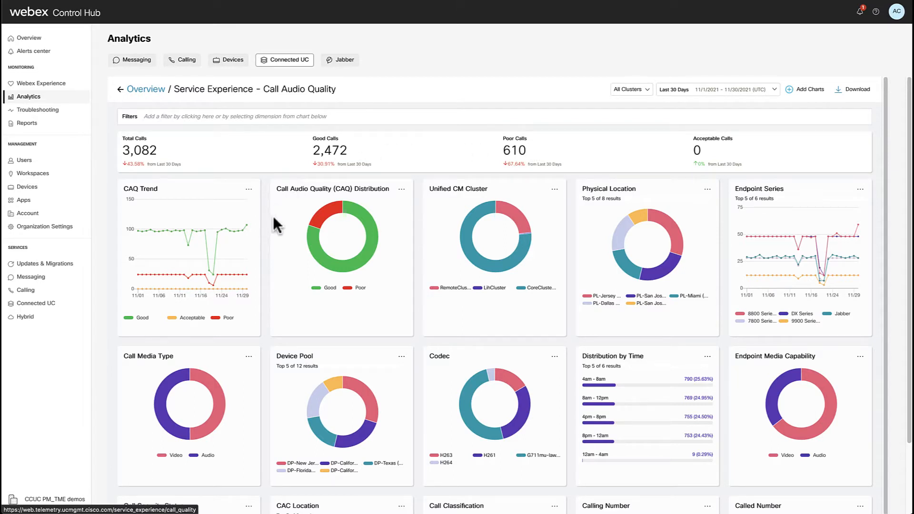
mouse_move(327, 225)
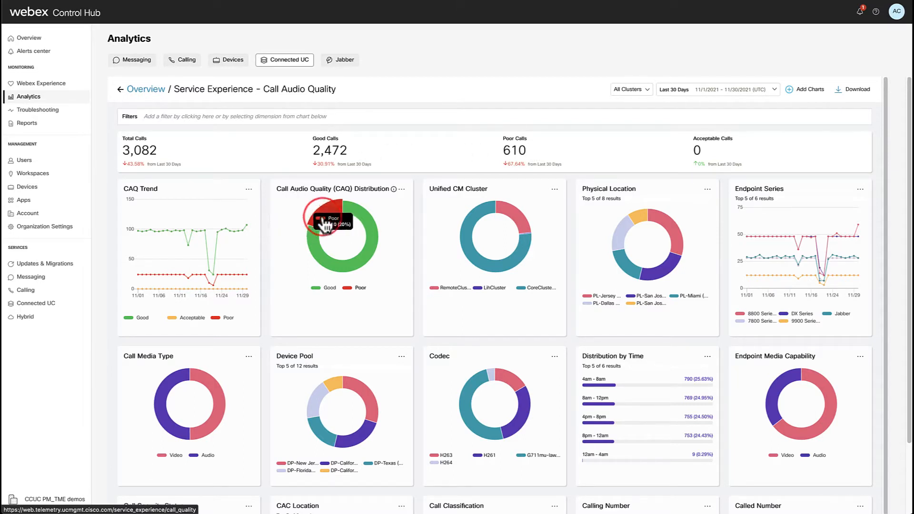
Filter the Call Audio Quality analytics to Poor calls via the CAQ Distribution donut, showing 610 calls
click(326, 224)
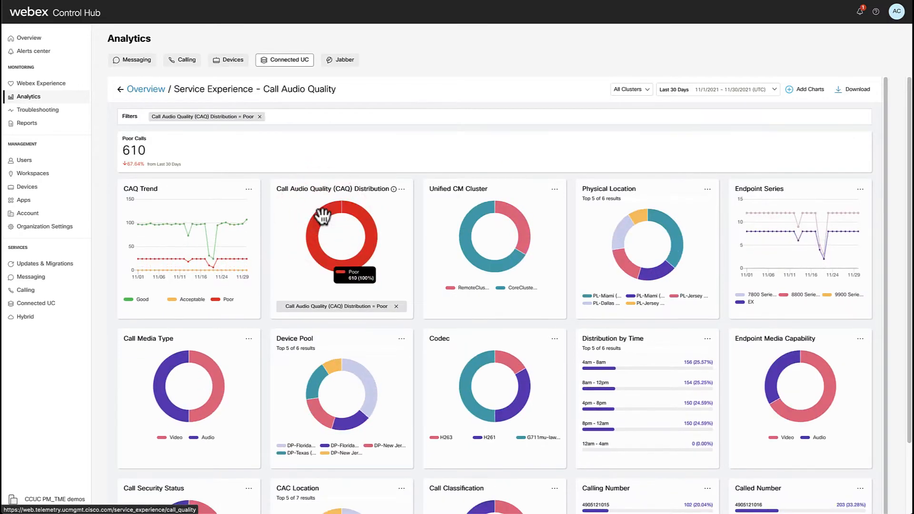
mouse_move(466, 256)
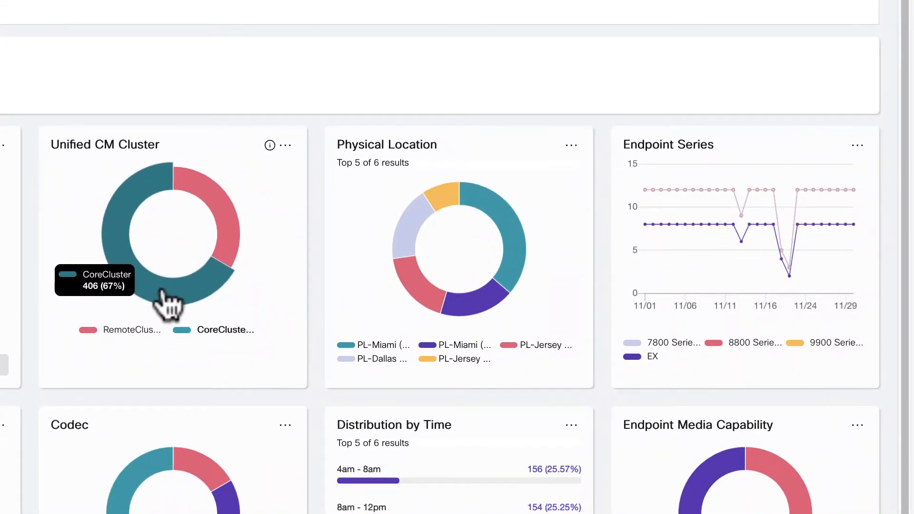
mouse_move(455, 315)
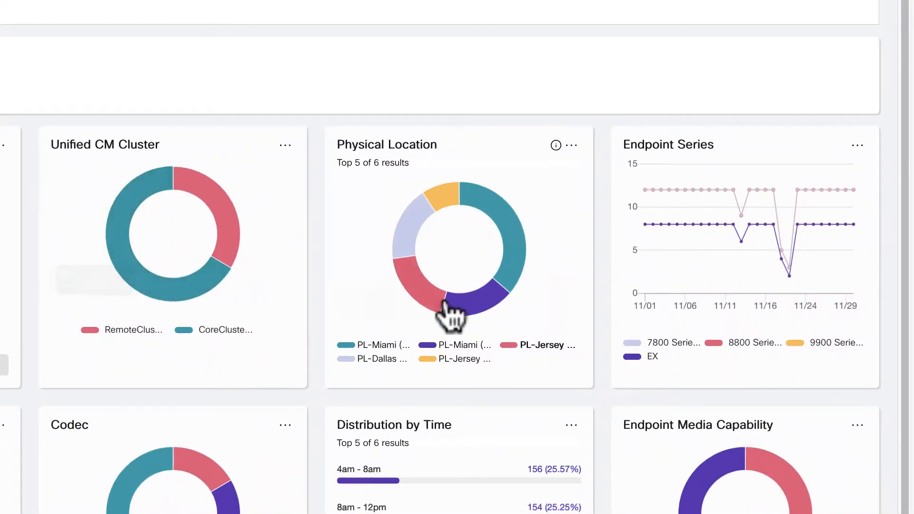
mouse_move(522, 286)
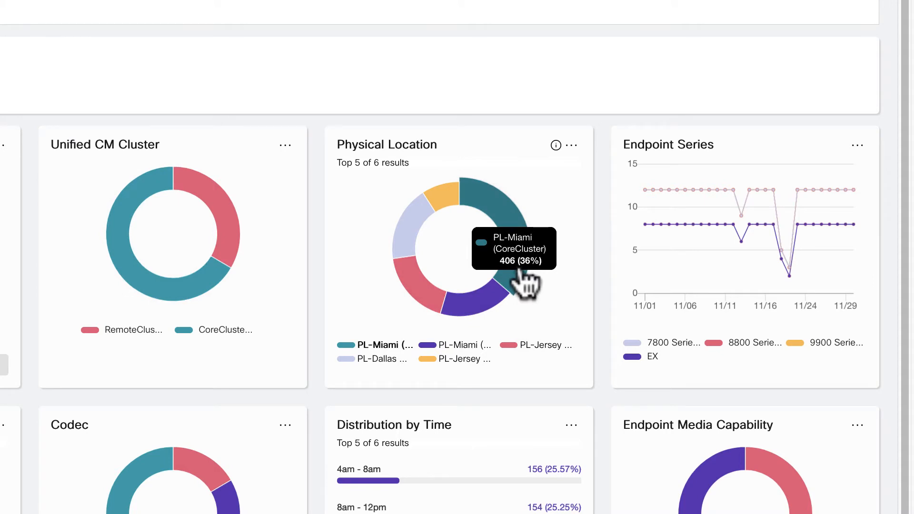
mouse_move(641, 292)
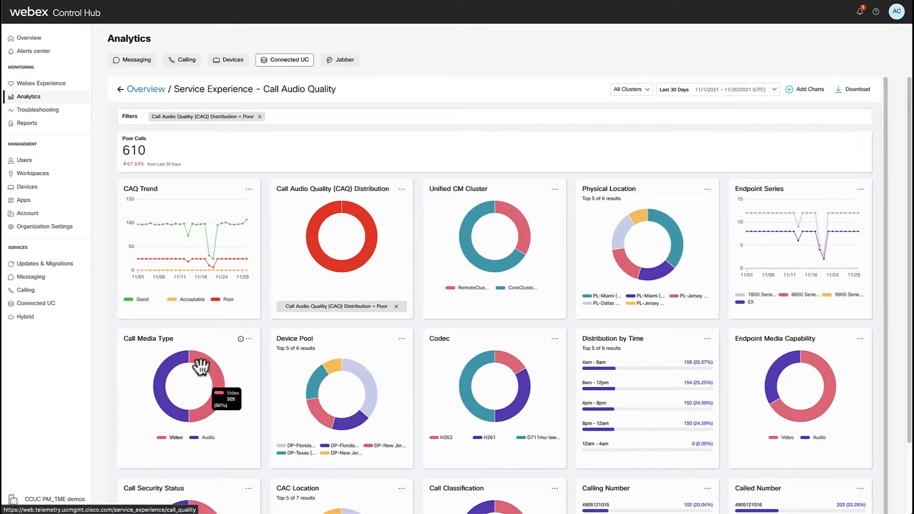
mouse_move(170, 388)
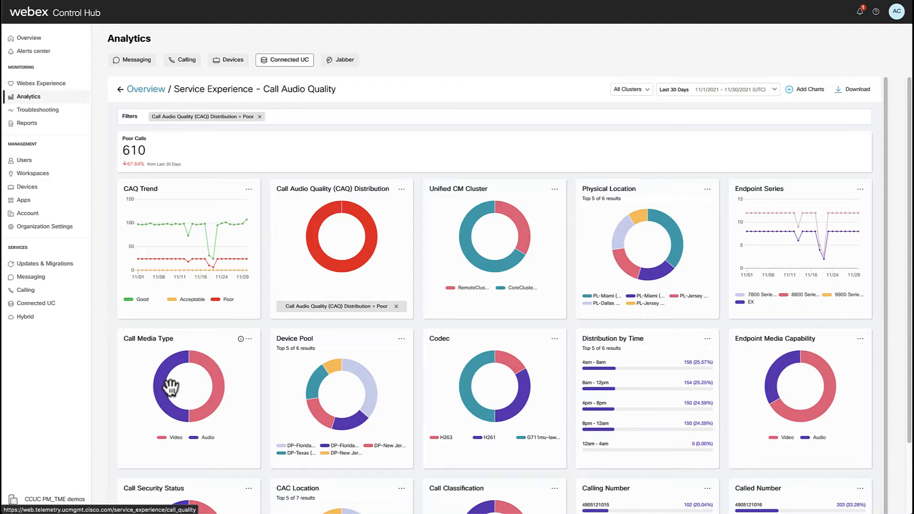
mouse_move(229, 360)
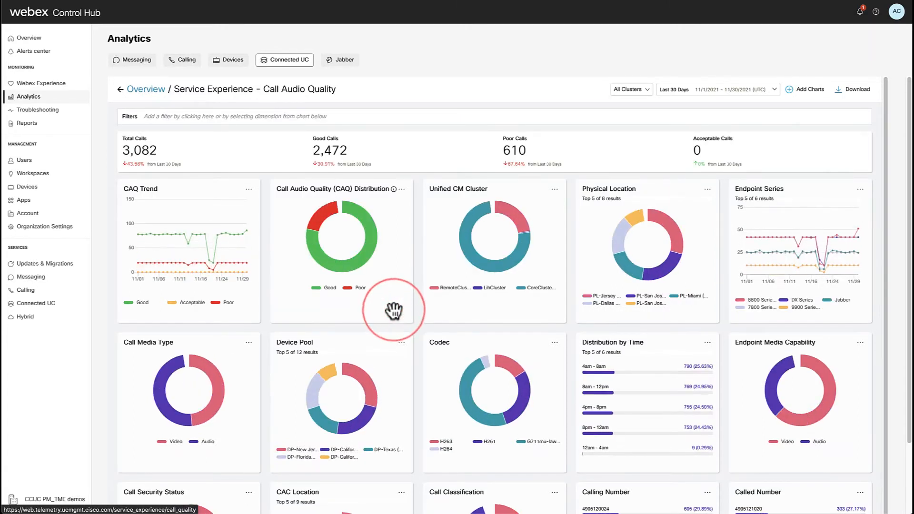
mouse_move(805, 315)
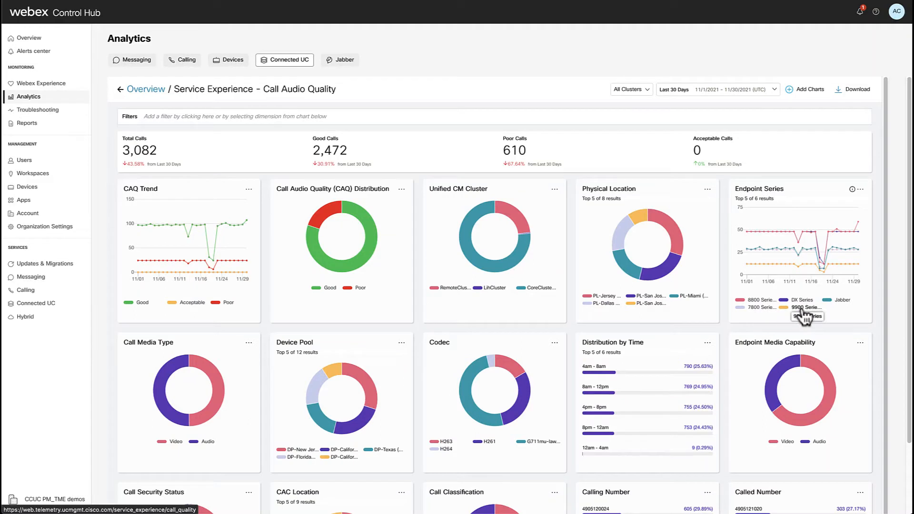
mouse_move(823, 306)
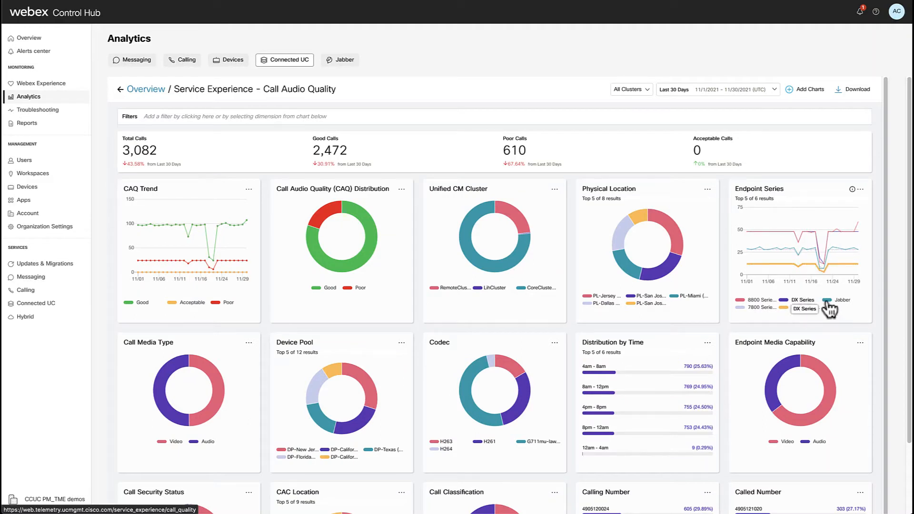
mouse_move(659, 105)
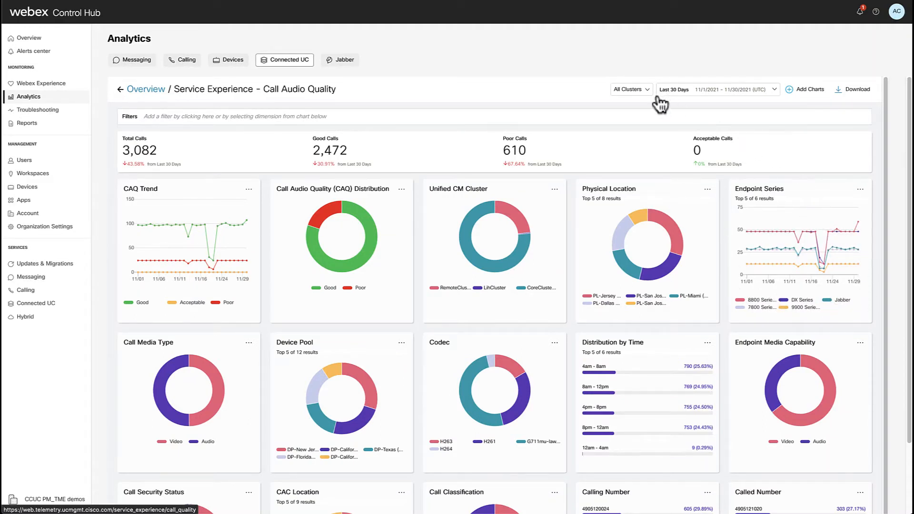
Bring up the All Clusters list, then reapply the Poor distribution filter for 610 calls
click(630, 89)
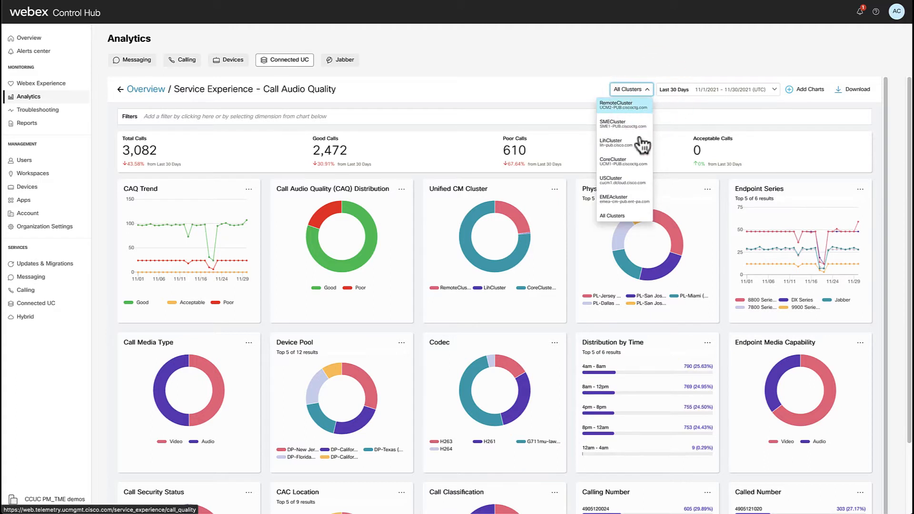
mouse_move(677, 103)
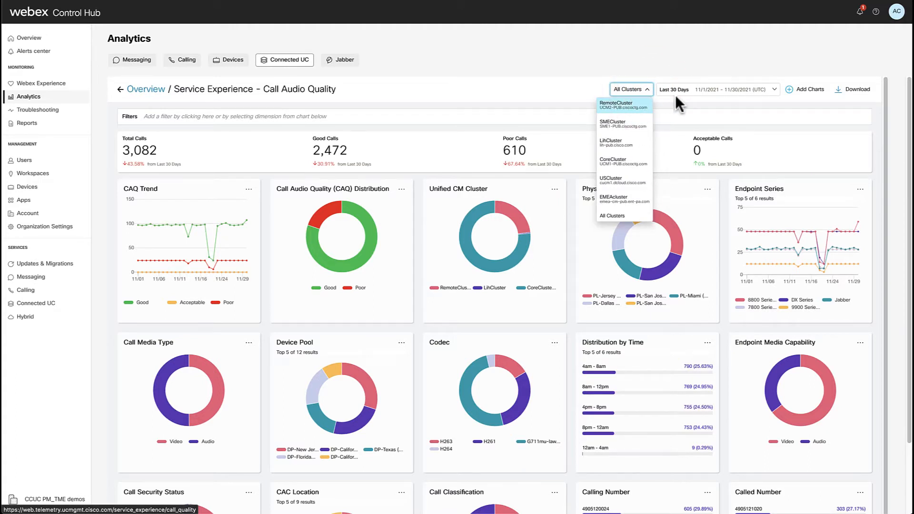
click(324, 209)
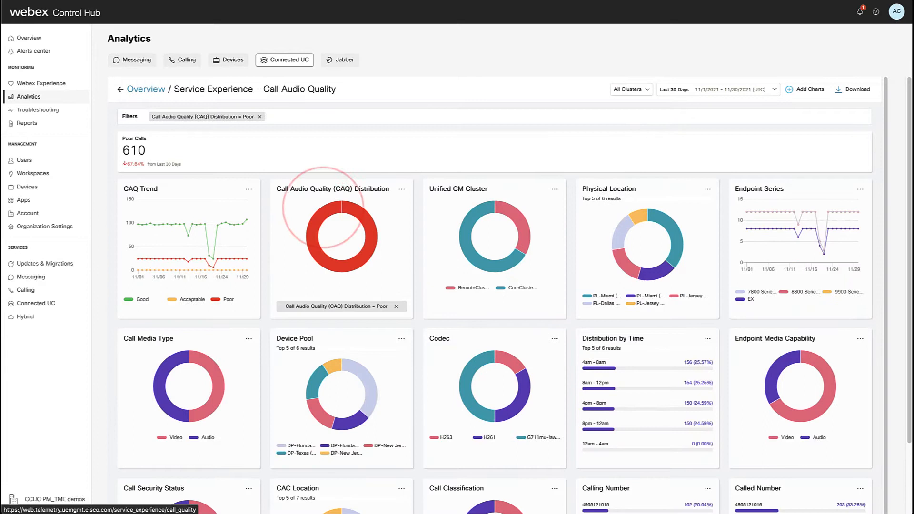
scroll(down, 3)
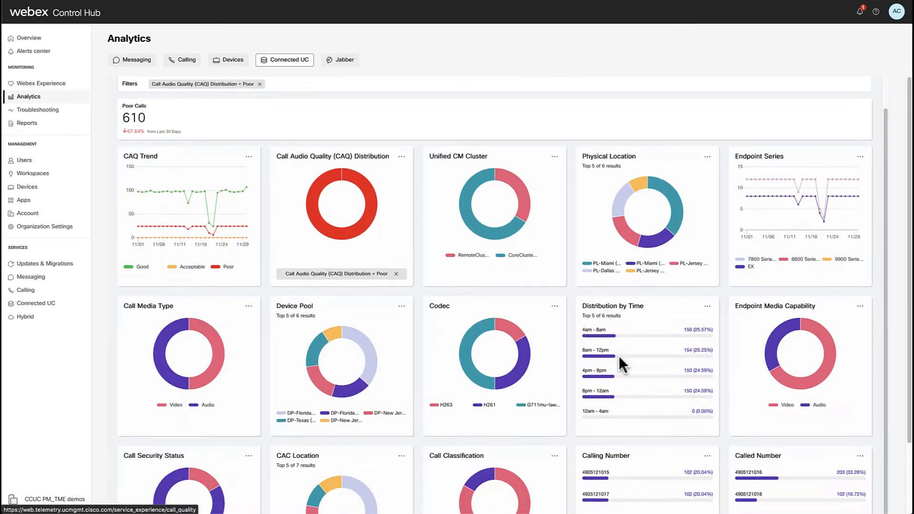
scroll(down, 3)
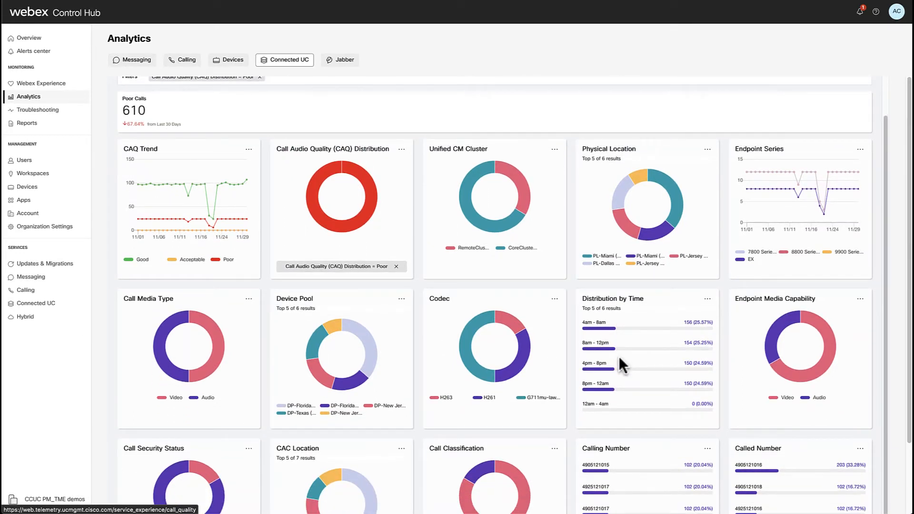
scroll(down, 3)
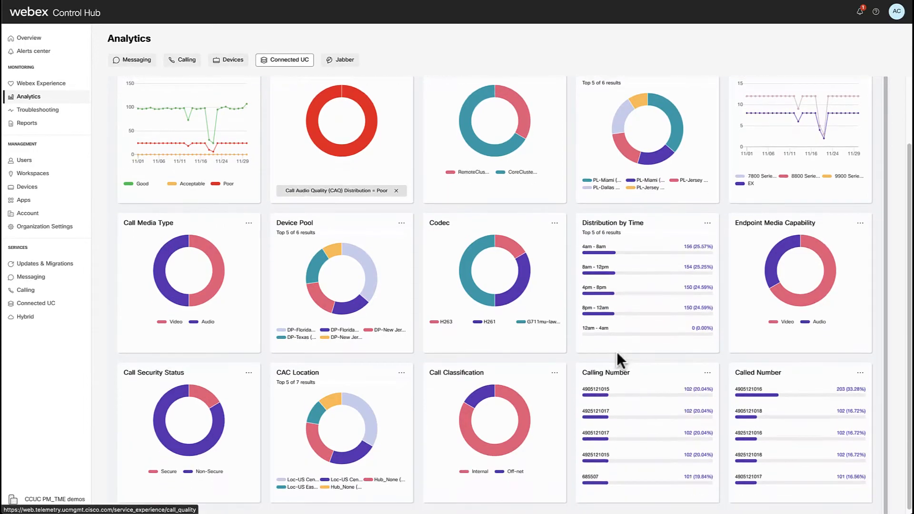
scroll(down, 3)
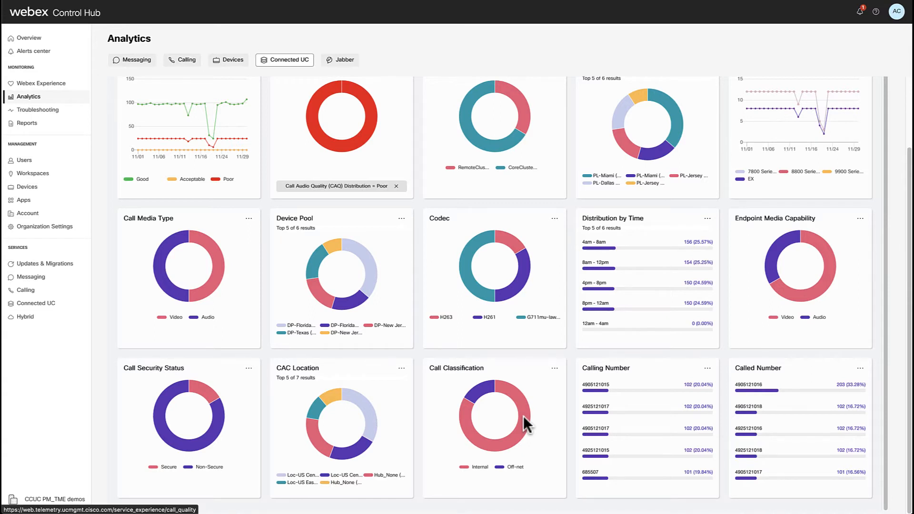
mouse_move(662, 411)
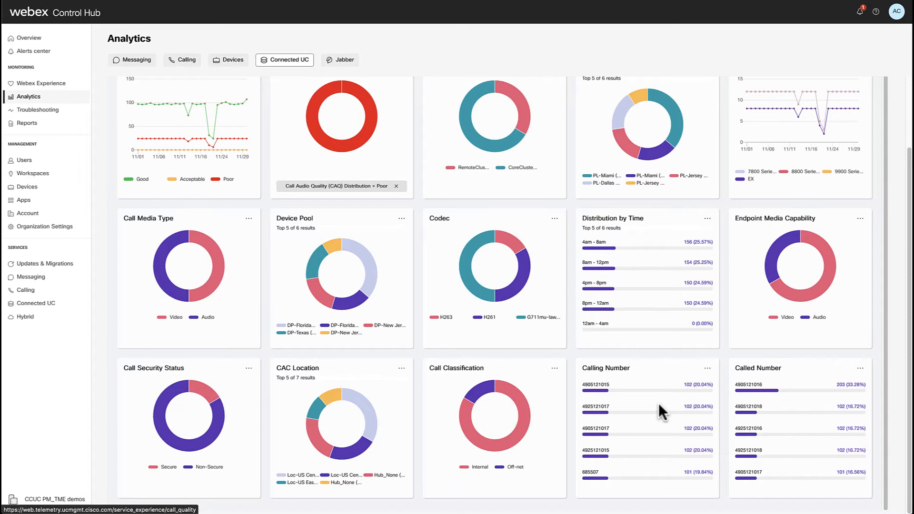
mouse_move(745, 438)
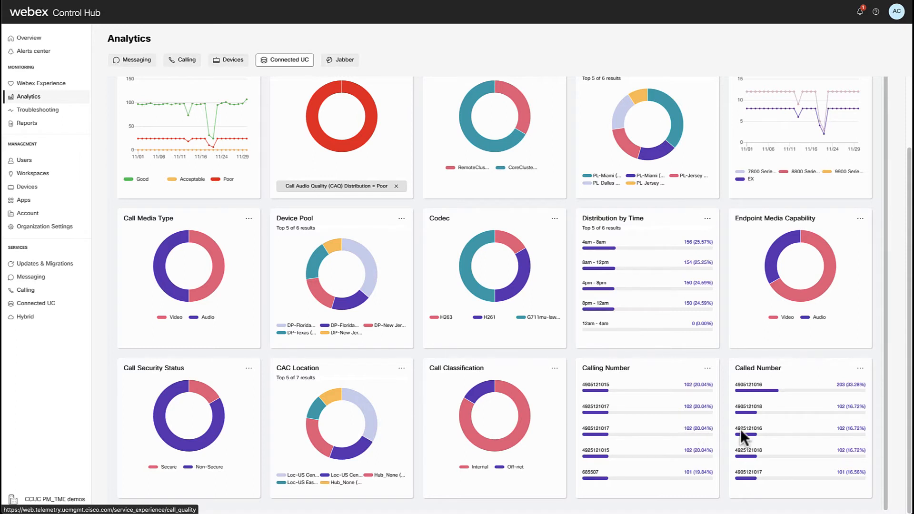
scroll(up, 3)
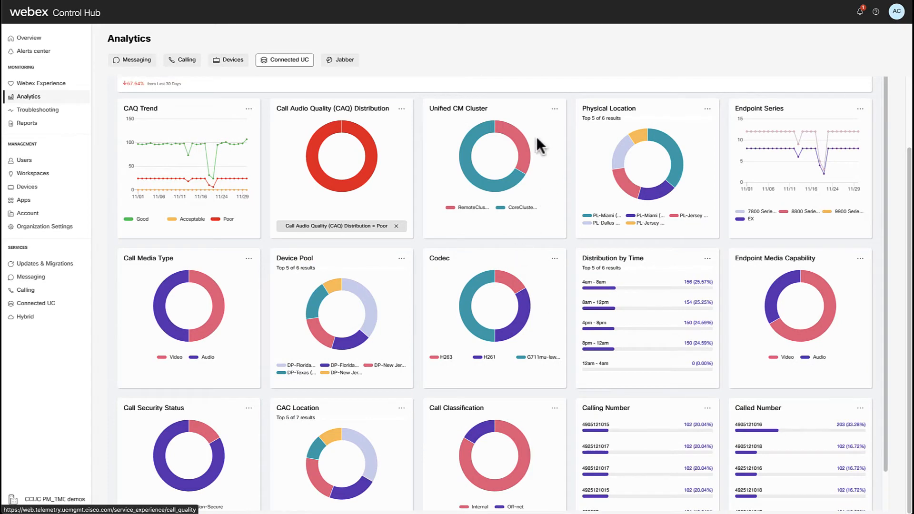
mouse_move(496, 195)
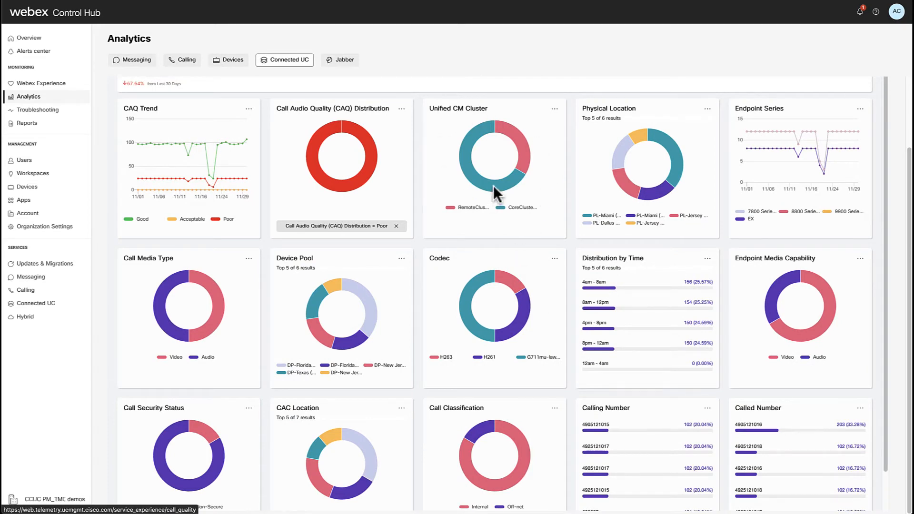
Add CoreCluster from the Unified CM Cluster donut as a second filter on the poor calls
click(497, 176)
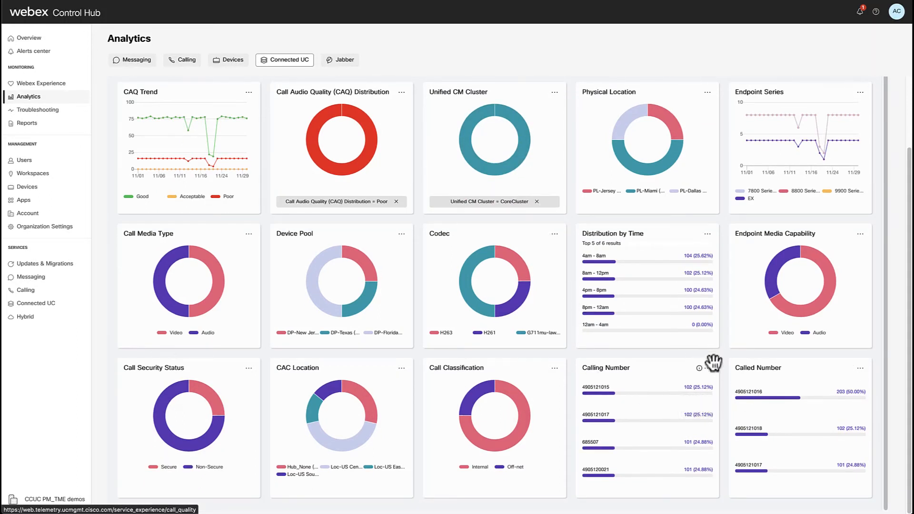
mouse_move(793, 398)
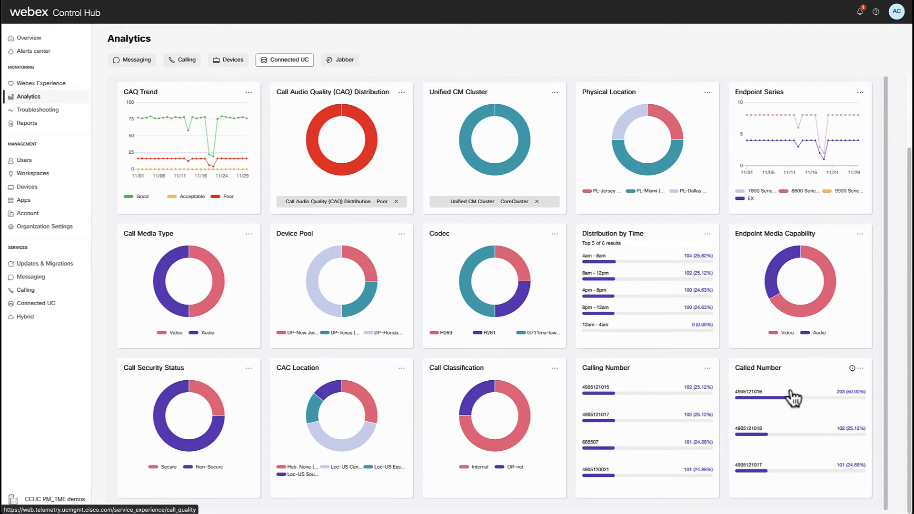
mouse_move(832, 451)
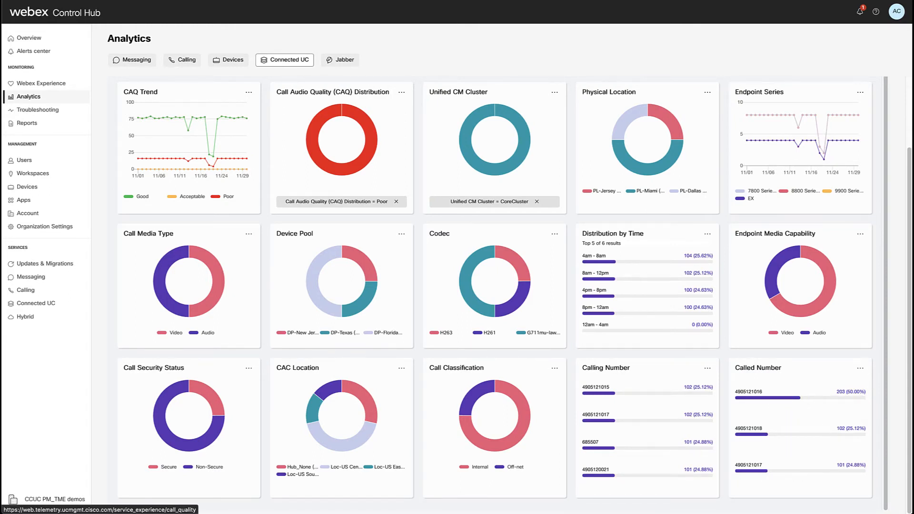
mouse_move(580, 359)
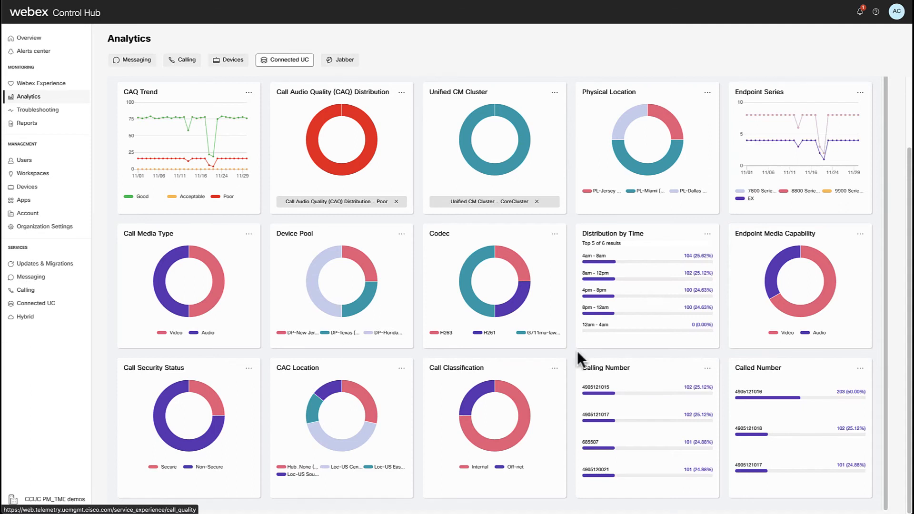
mouse_move(758, 327)
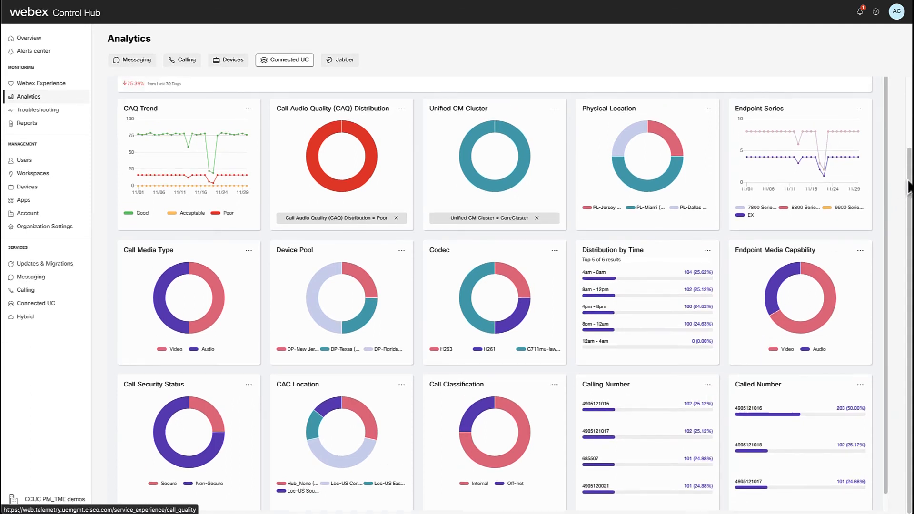
Download the report filtered to 406 poor CoreCluster calls as CSV
scroll(up, 3)
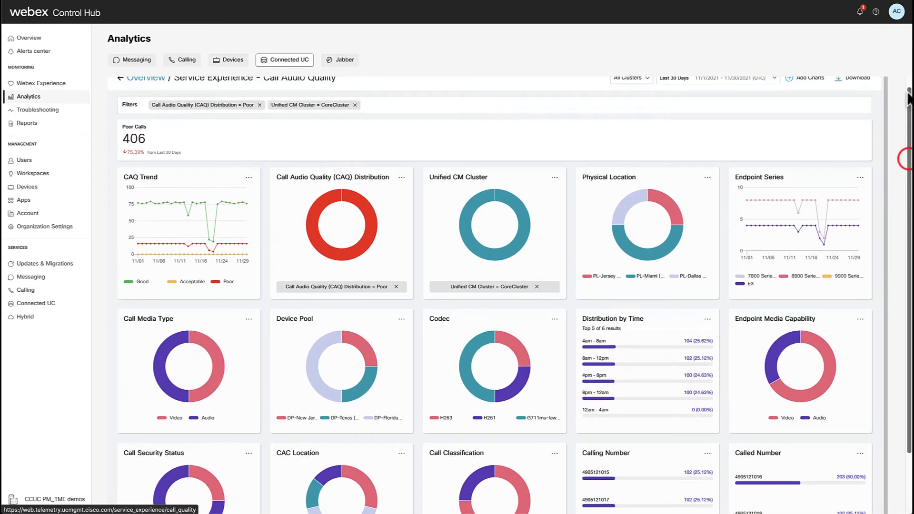
scroll(up, 3)
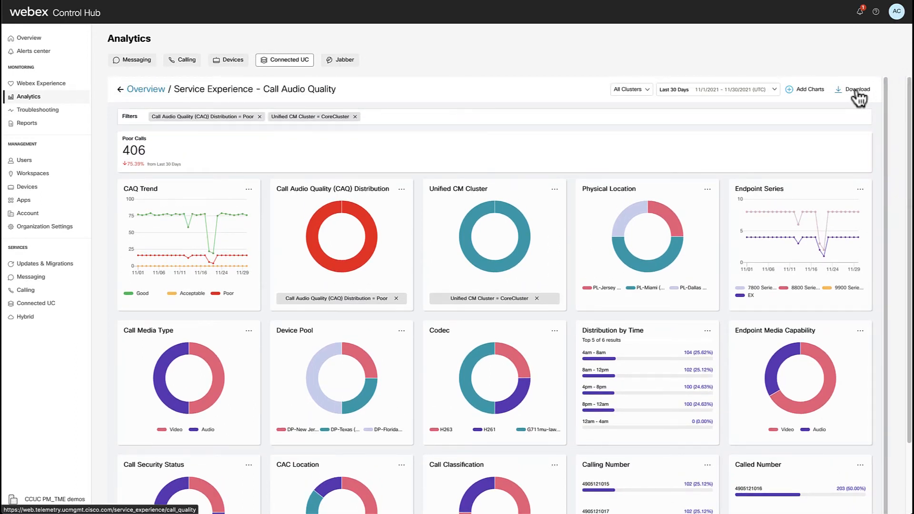
click(855, 90)
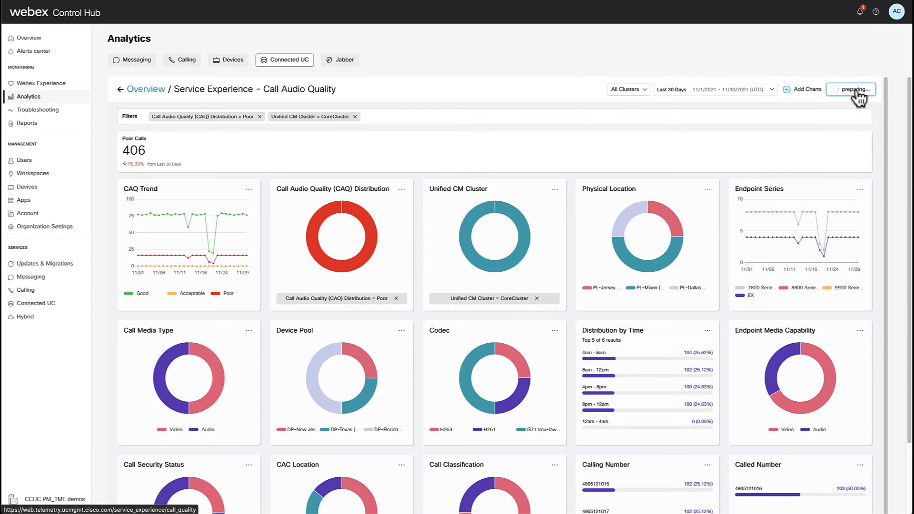
click(856, 89)
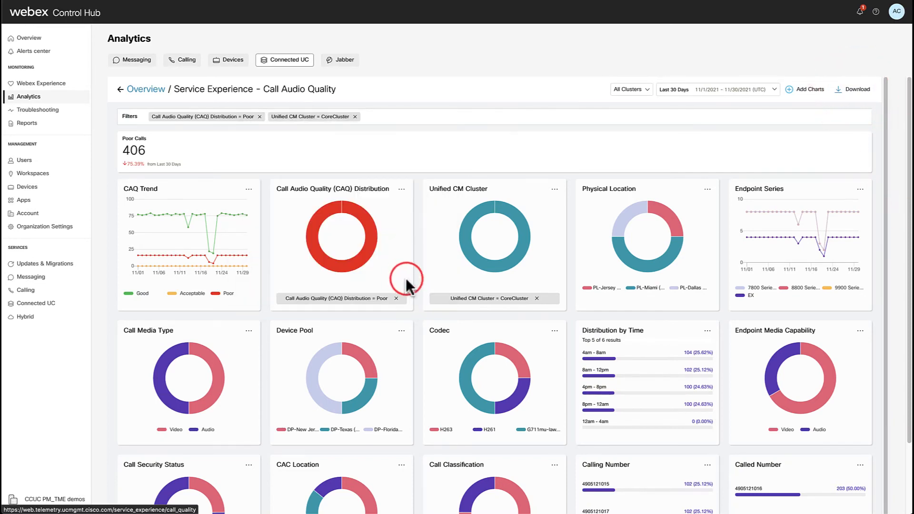